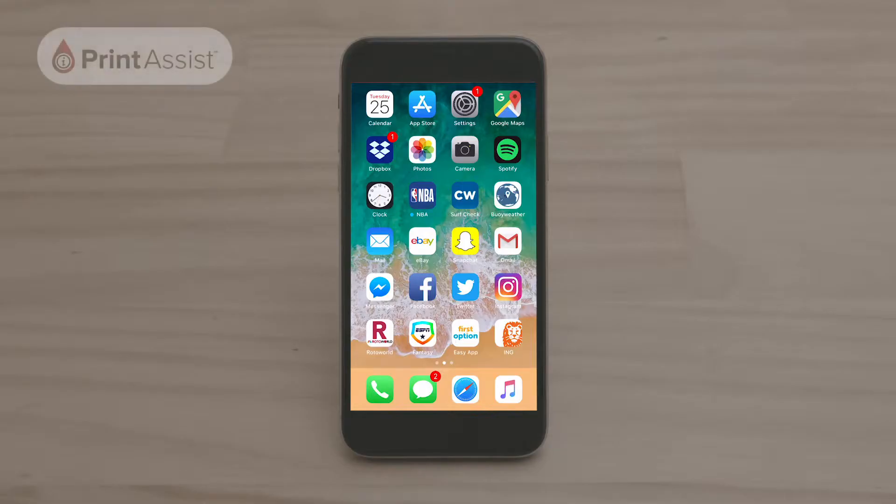
- Search the App Store for 'Canon print' and start downloading Canon PRINT Inkjet/SELPHY
left_click(422, 107)
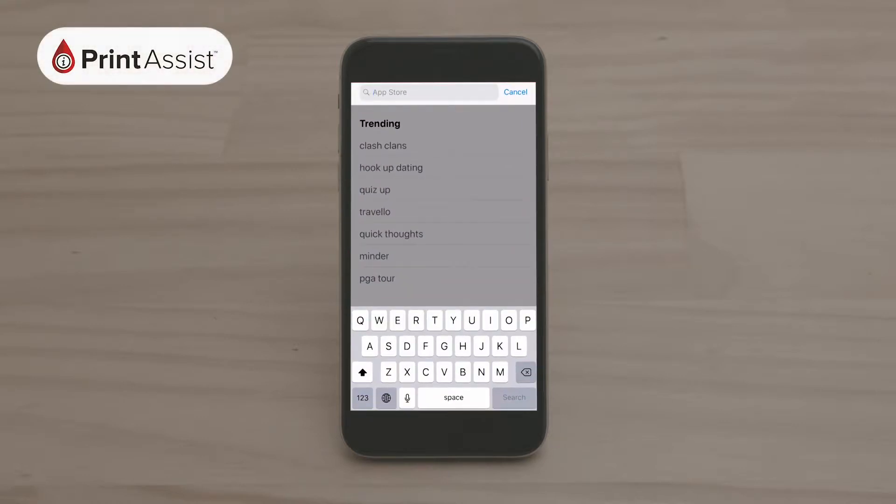
type("Canon print")
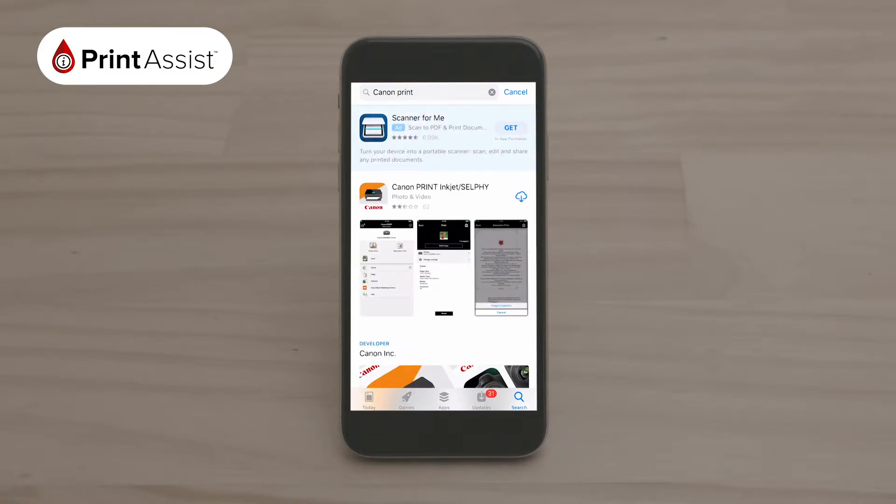
scroll("up", 3)
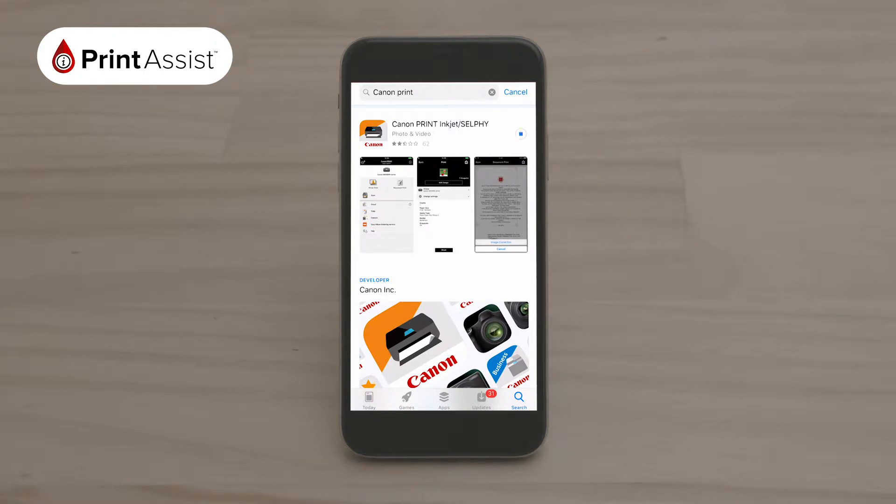
left_click(520, 134)
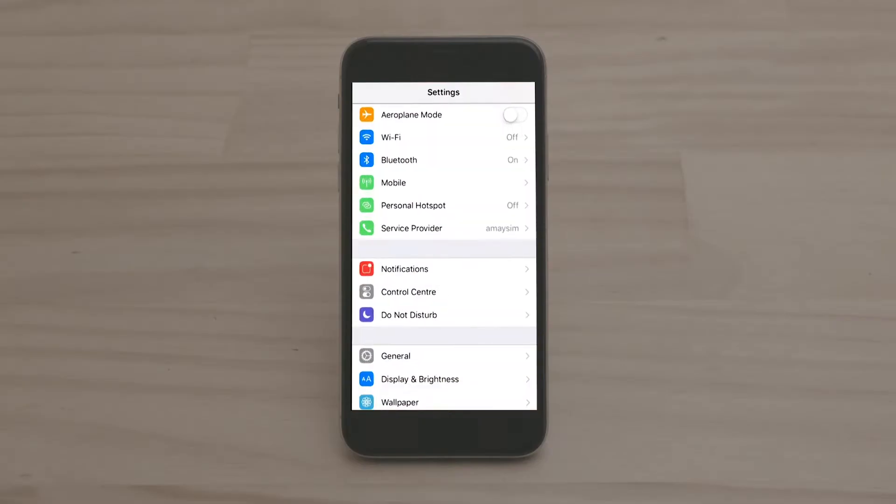
- Switch Wi-Fi on in Settings so the Canon printer's network appears
left_click(443, 137)
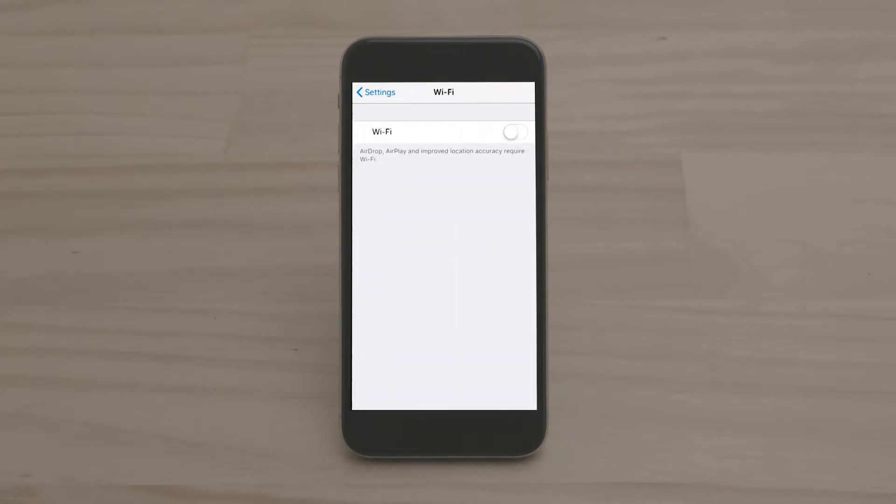
left_click(514, 132)
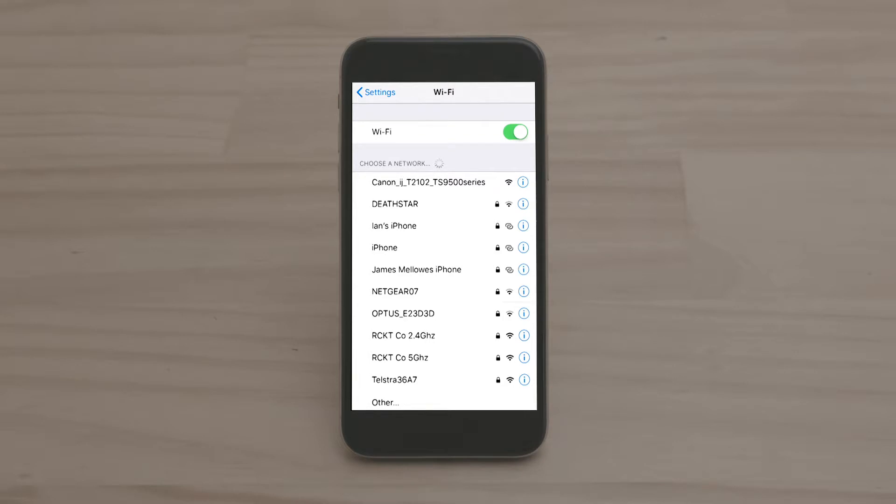
left_click(429, 182)
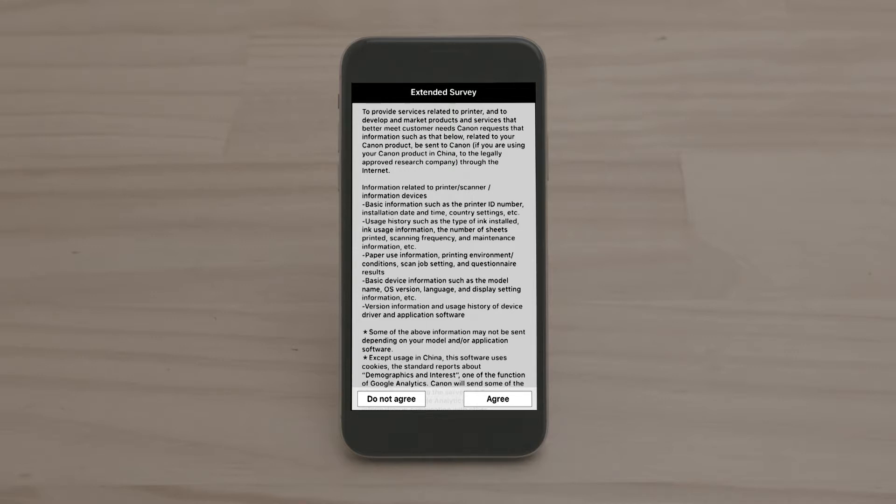
- Accept the Extended Survey agreement in Canon PRINT
left_click(497, 398)
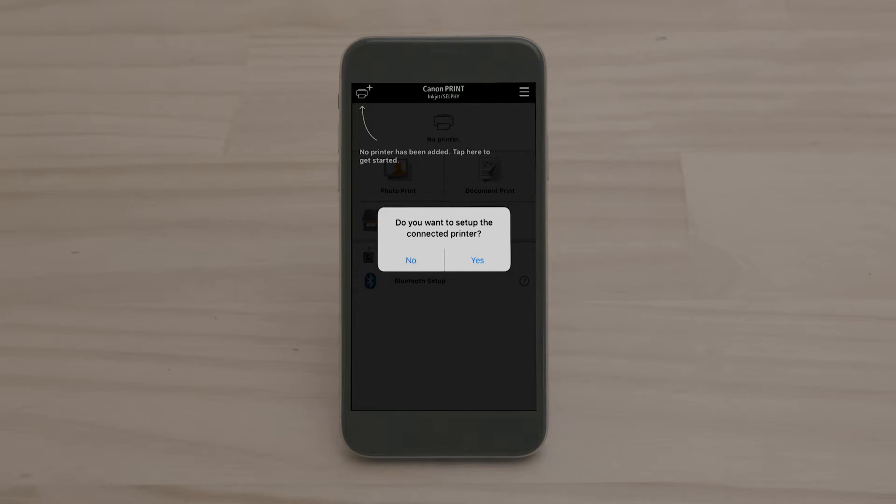
- Agree to set up the connected printer and choose Direct Connection instead of a router
left_click(476, 260)
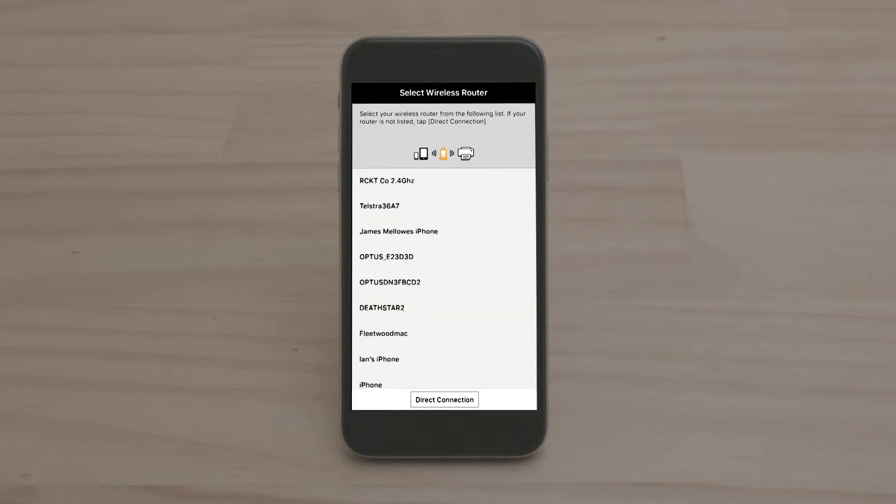
left_click(444, 399)
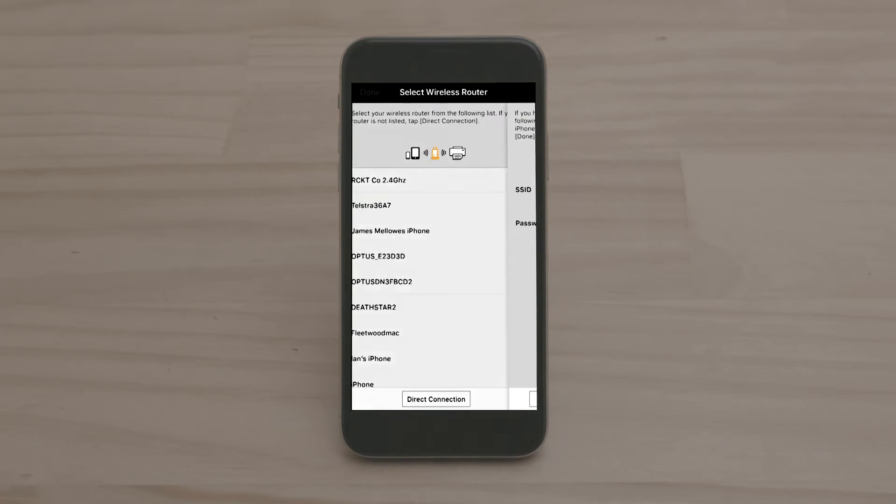
left_click(435, 399)
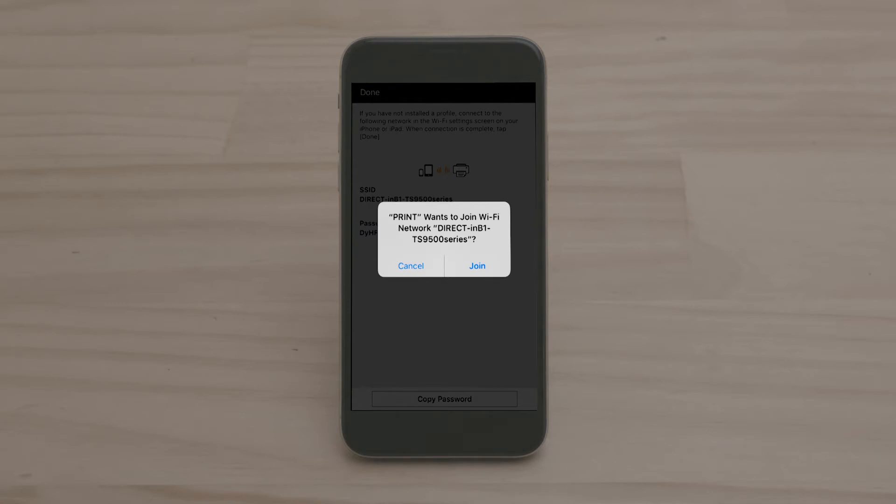
- Allow the phone to join the printer's direct Wi-Fi network
left_click(476, 266)
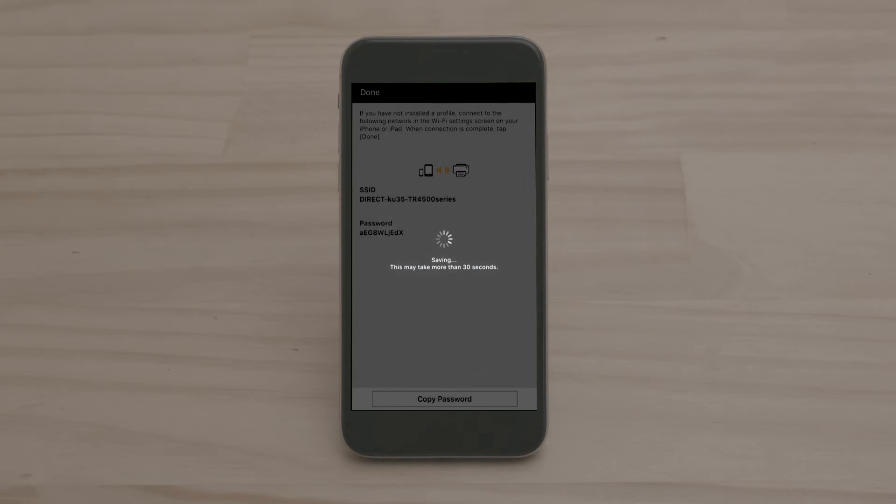